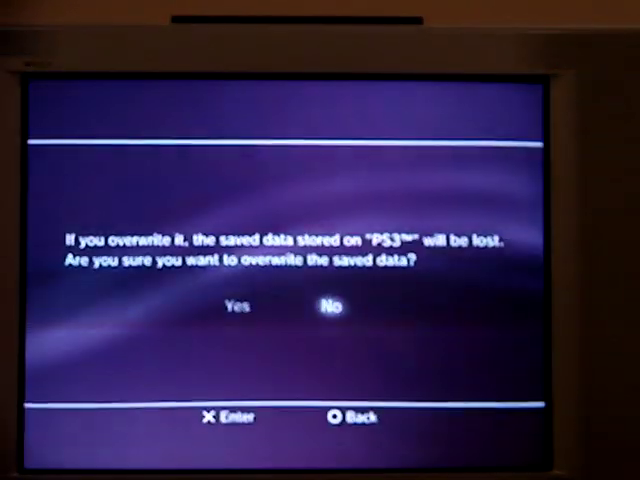
Step: Confirm overwriting the console's Black Ops save and dismiss the copy-completed message
{"action": "left_click", "coordinate": [236, 304]}
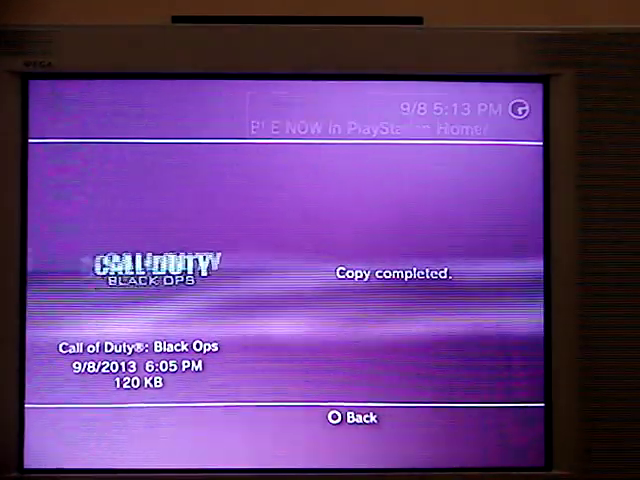
{"action": "left_click", "coordinate": [344, 416]}
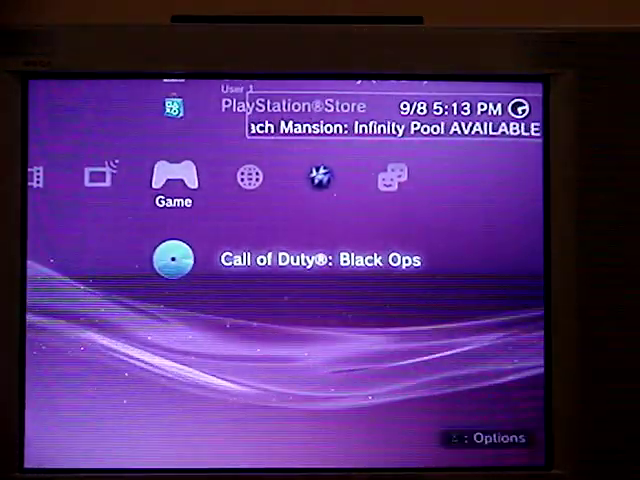
Step: Start Call of Duty: Black Ops and highlight "FIVE" in the Zombies Mission Select list
{"action": "left_click", "coordinate": [172, 256]}
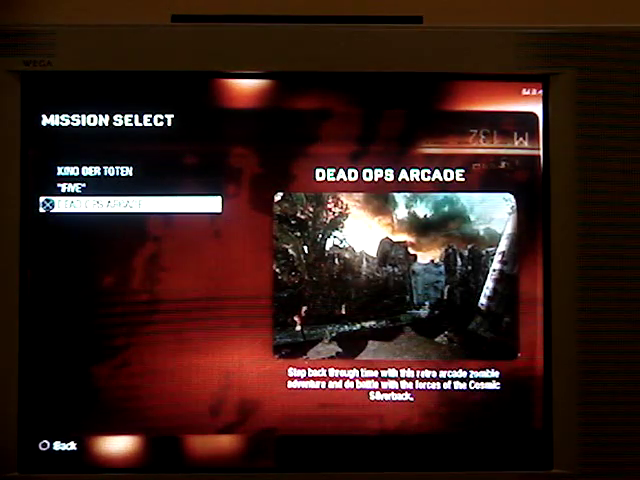
{"action": "key", "text": "Up"}
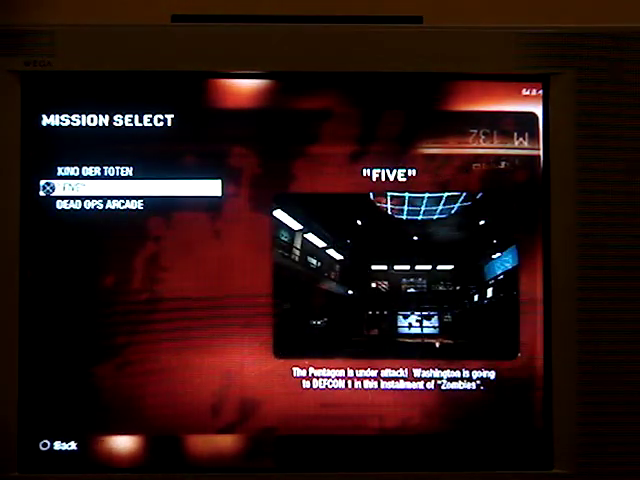